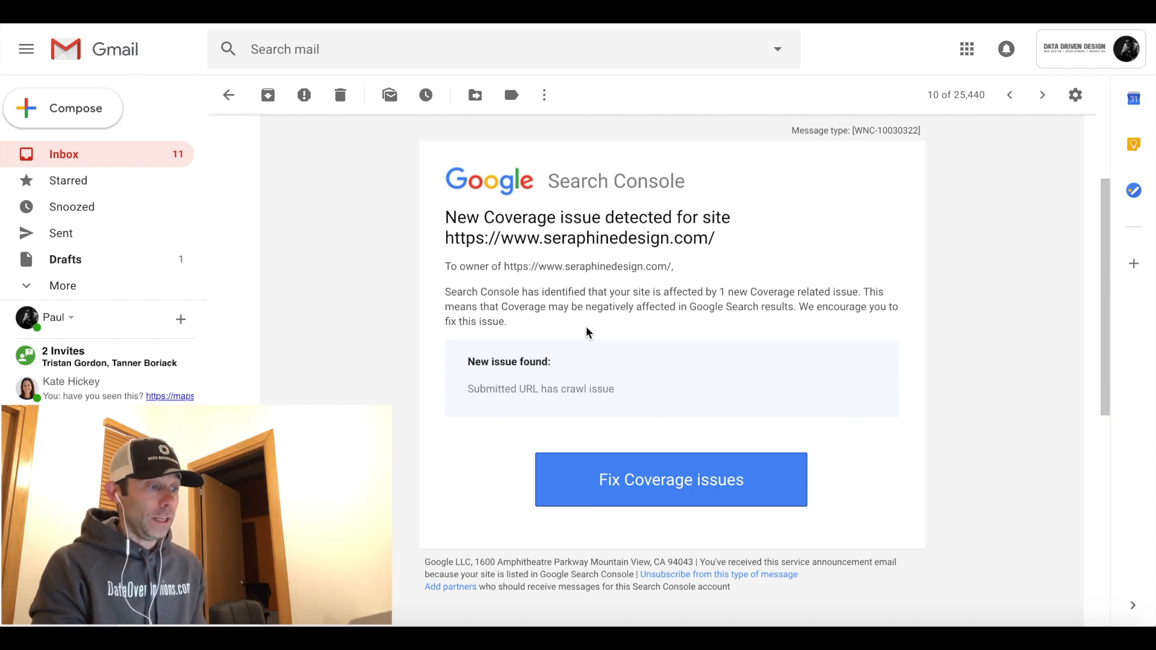
mouse_move(665, 444)
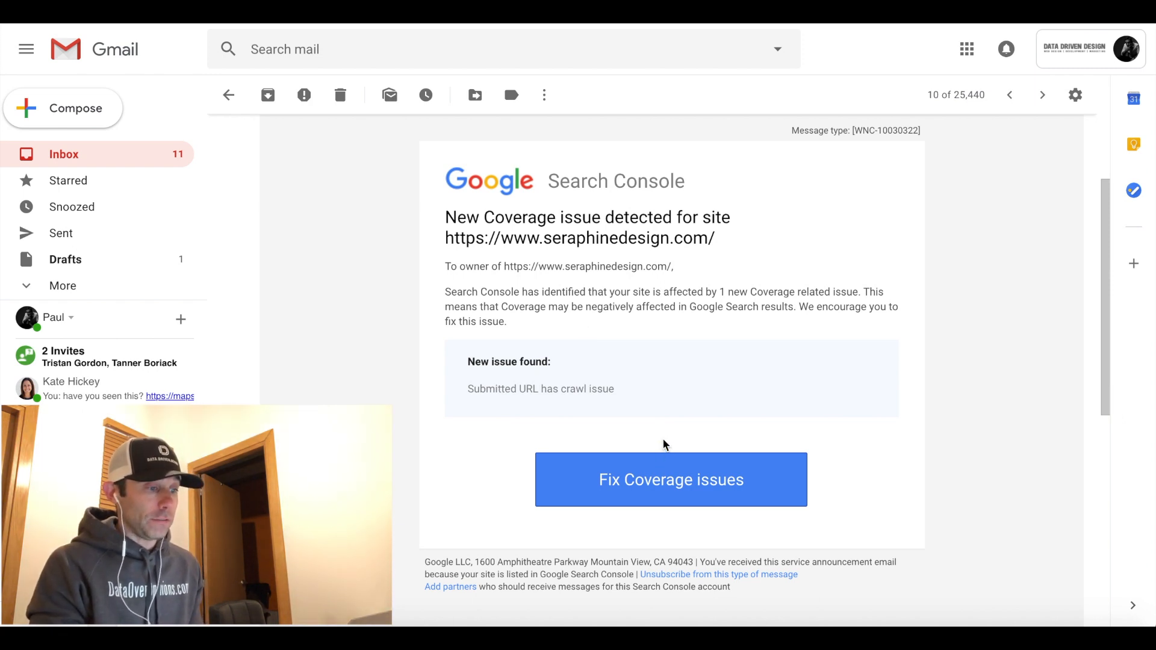
mouse_move(657, 490)
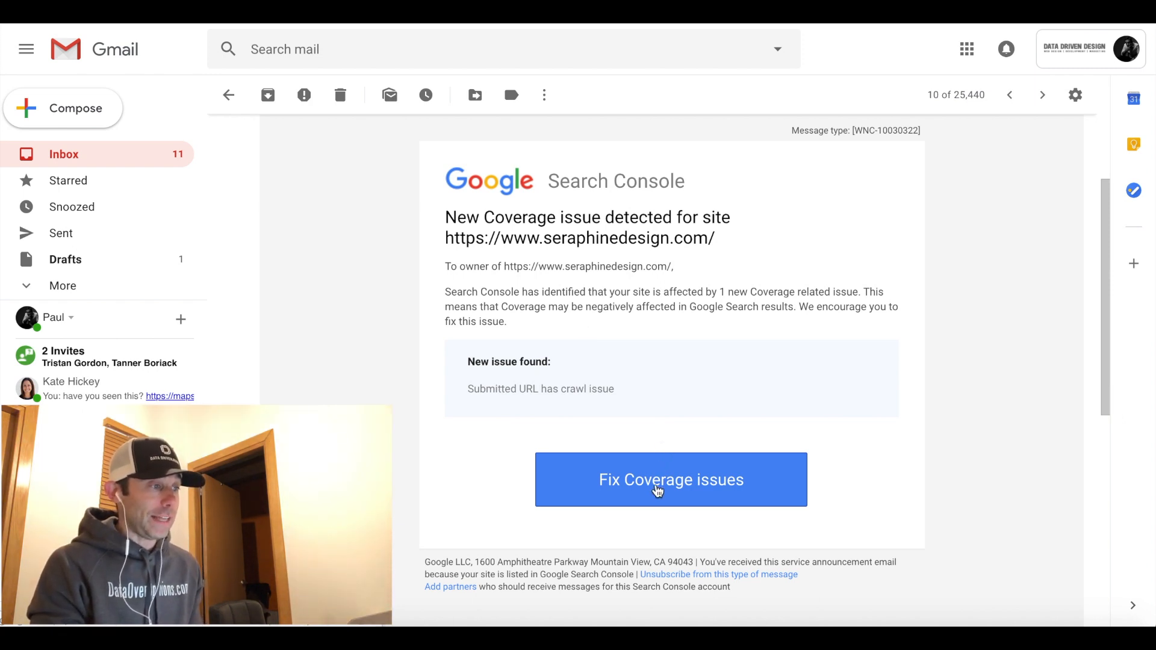
- Follow the email's Fix Coverage issues link and scroll the crawl-issue report to its examples table
left_click(671, 480)
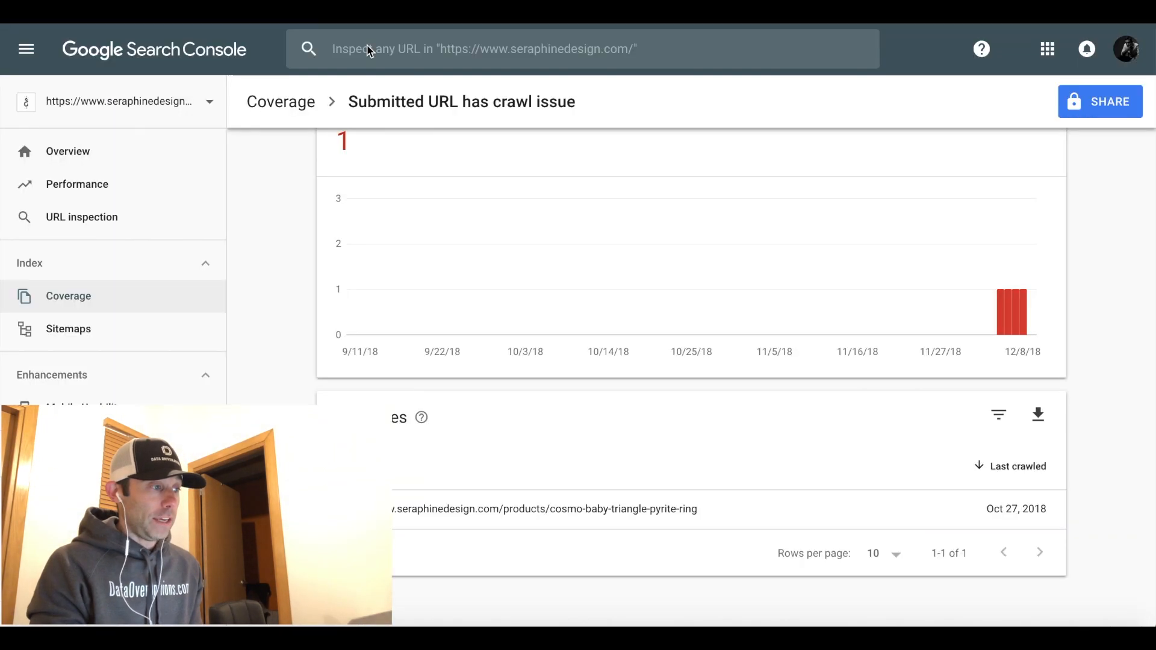
mouse_move(532, 243)
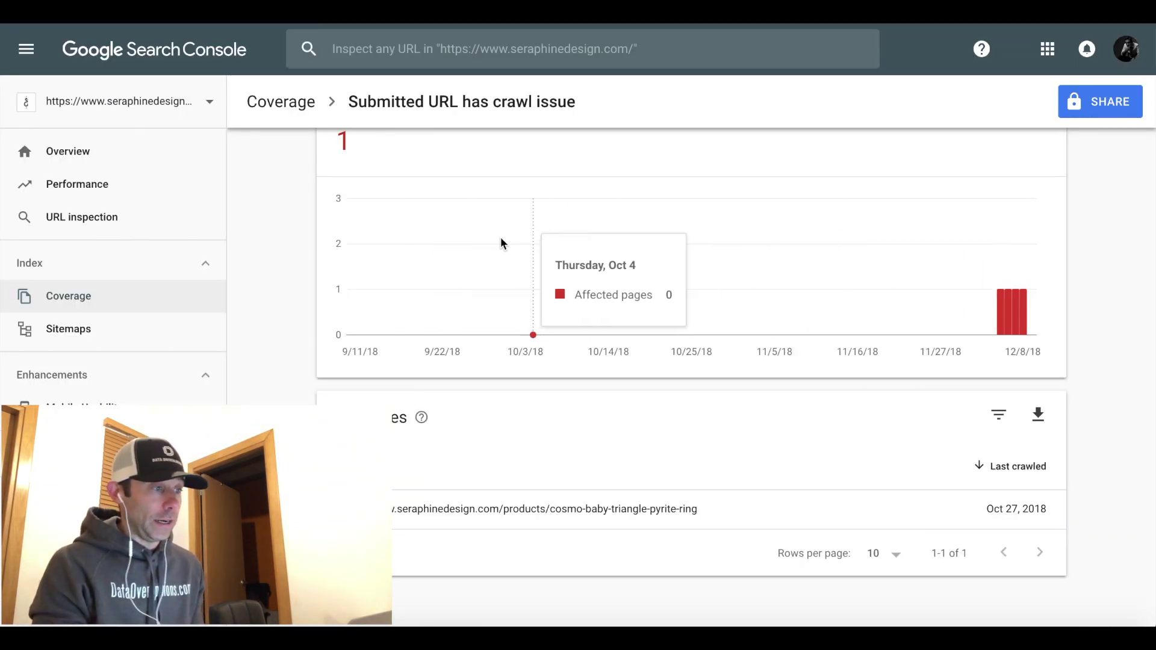
mouse_move(265, 275)
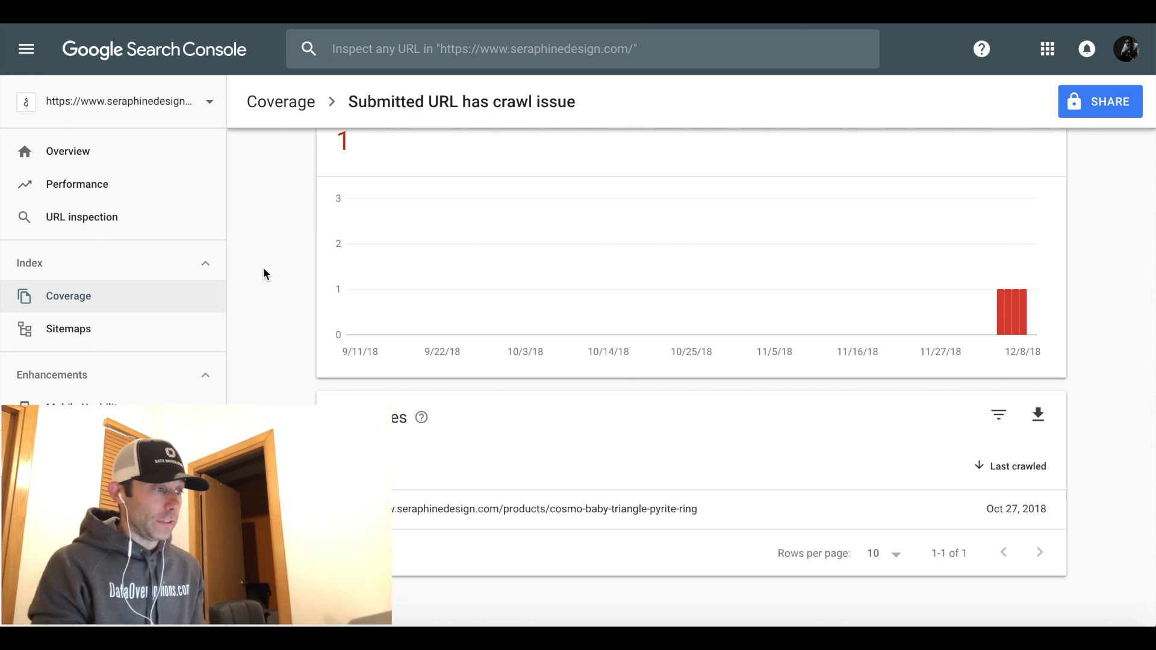
mouse_move(457, 113)
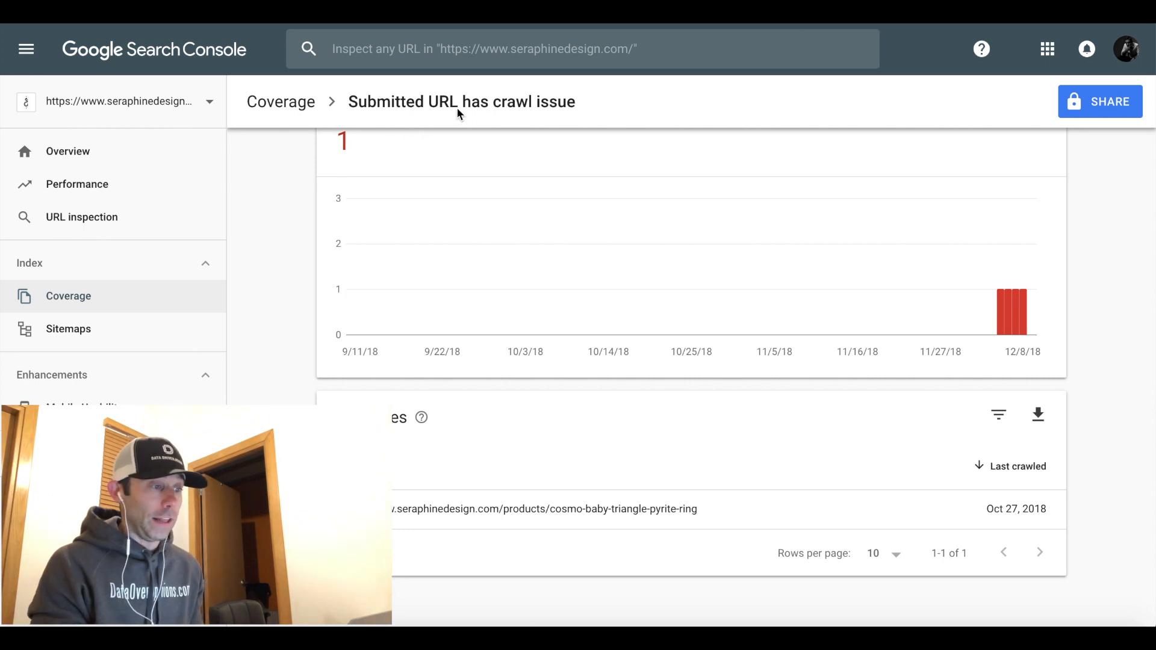
mouse_move(435, 189)
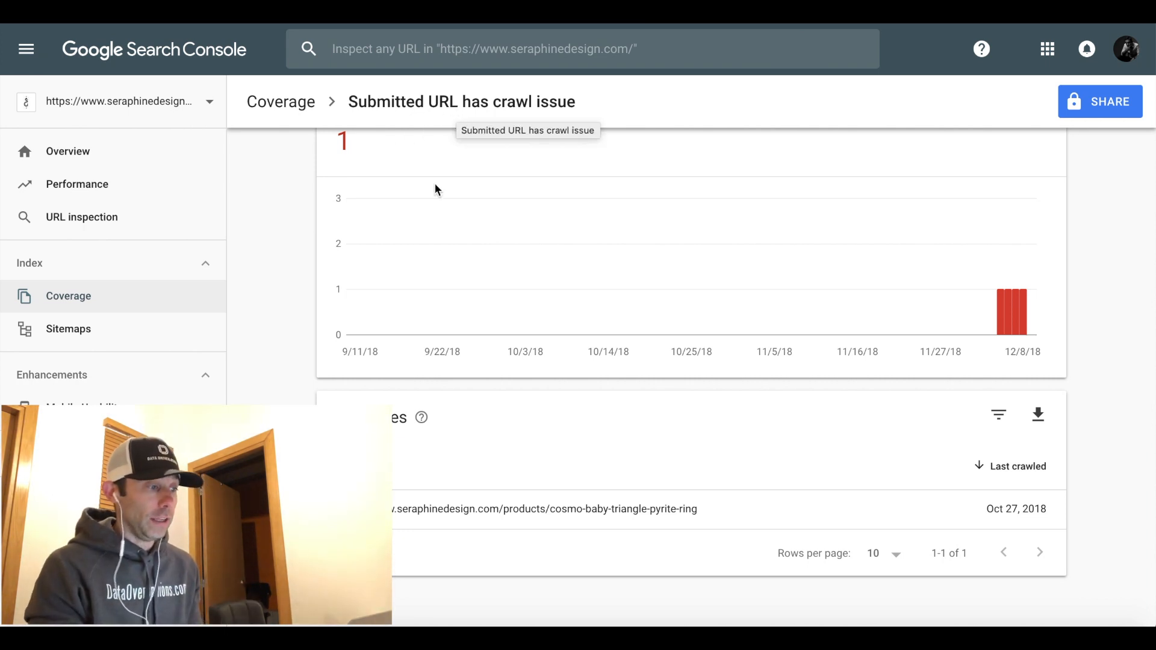
mouse_move(247, 373)
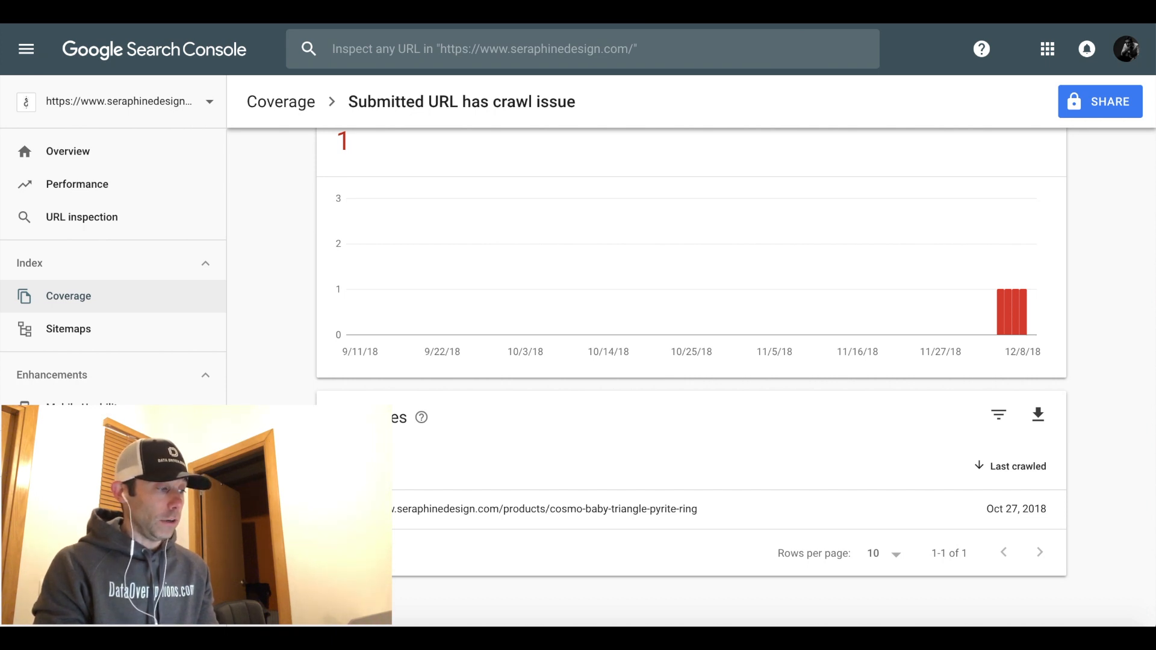
mouse_move(288, 368)
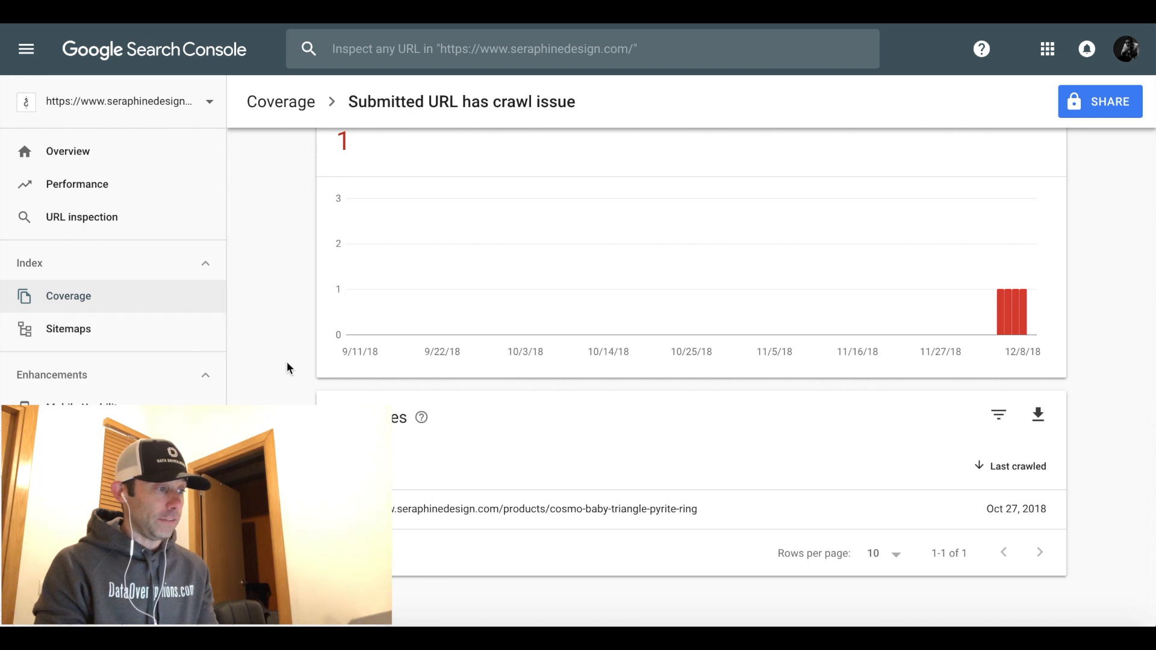
scroll("up", 3)
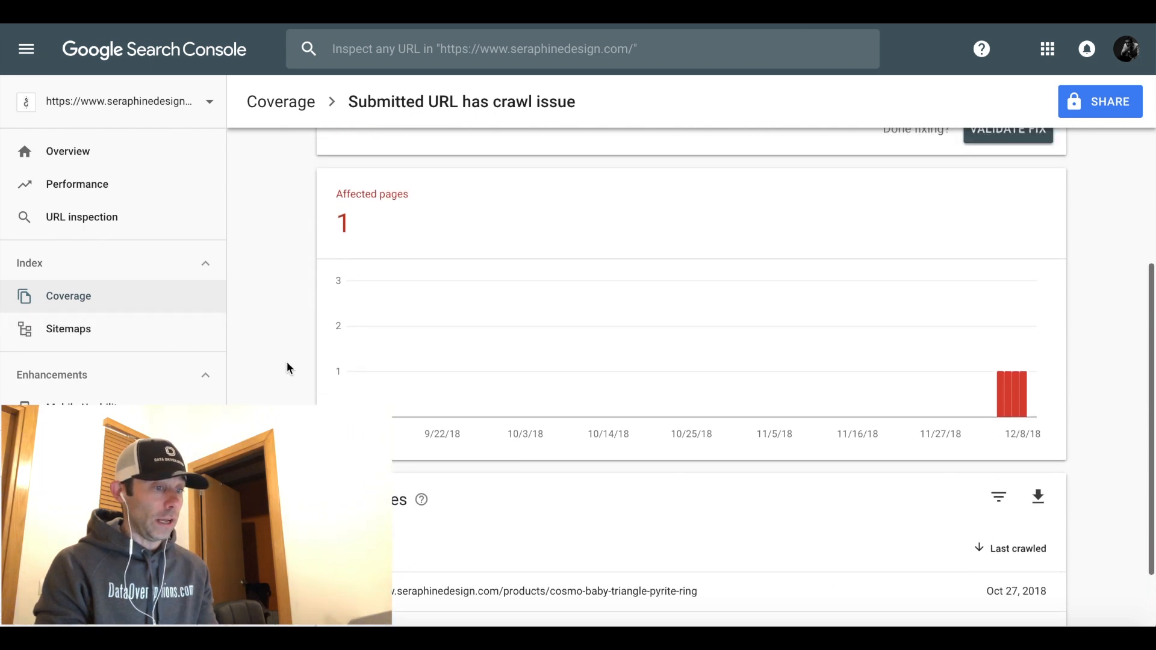
scroll("up", 3)
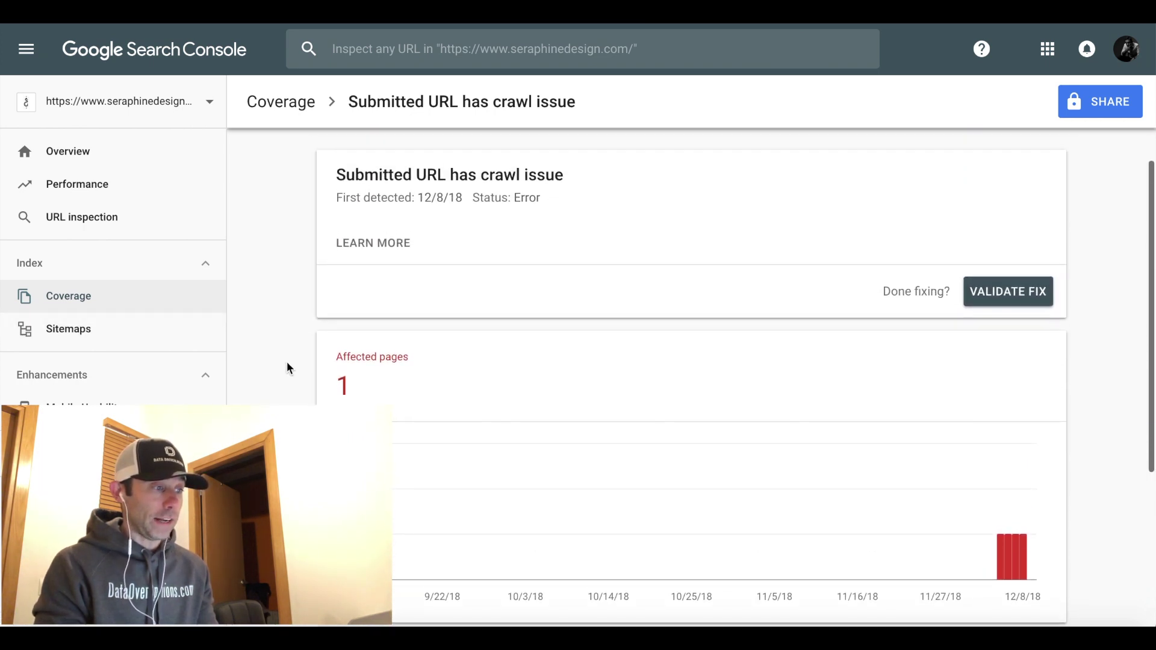
scroll("up", 3)
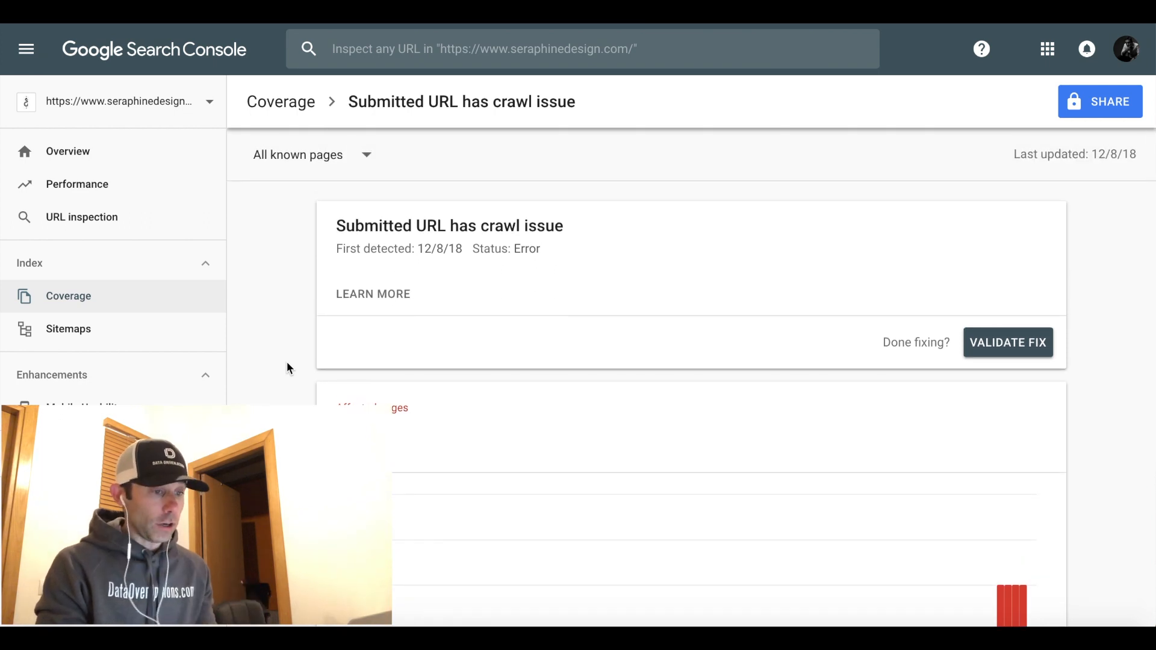
scroll("down", 3)
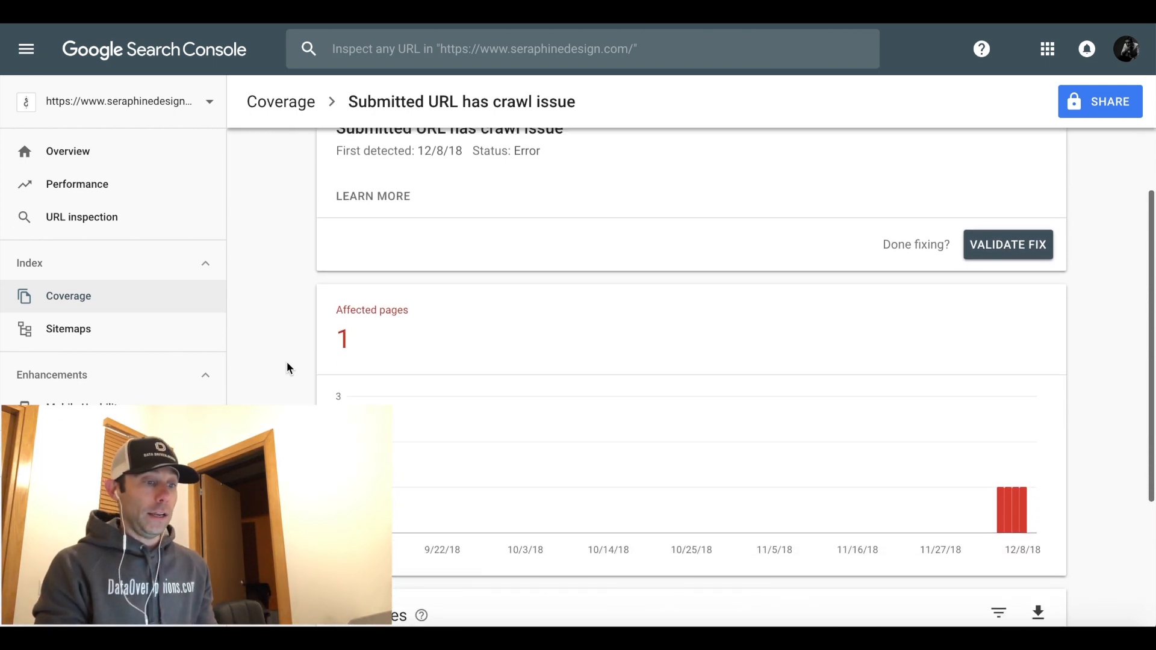
scroll("down", 3)
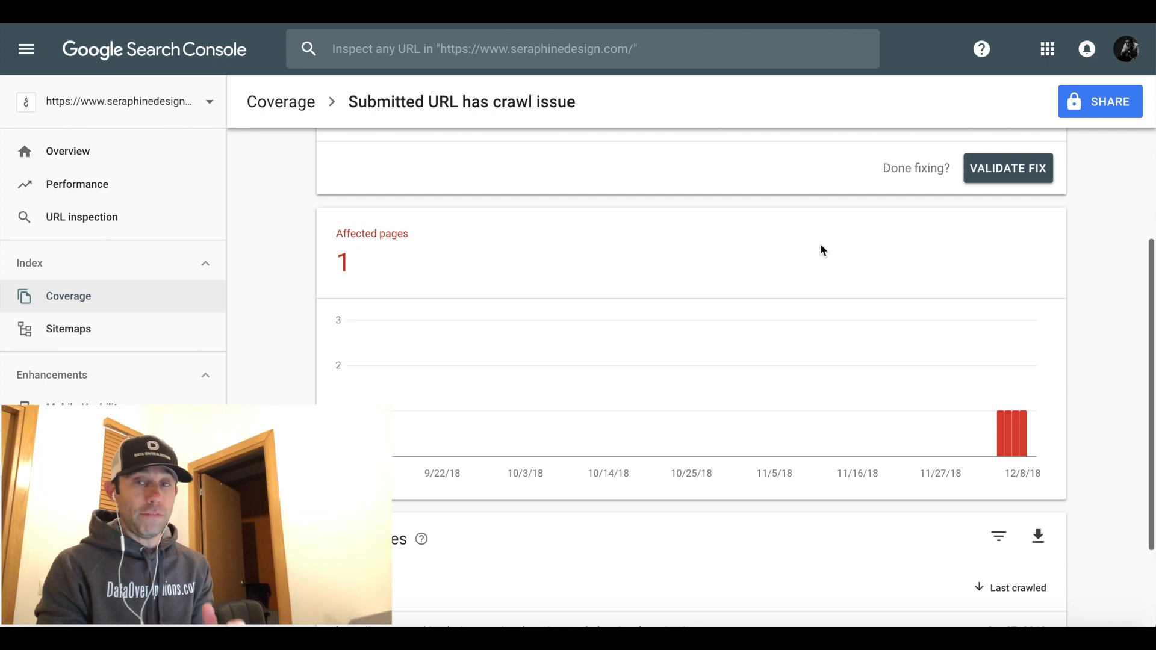
scroll("down", 3)
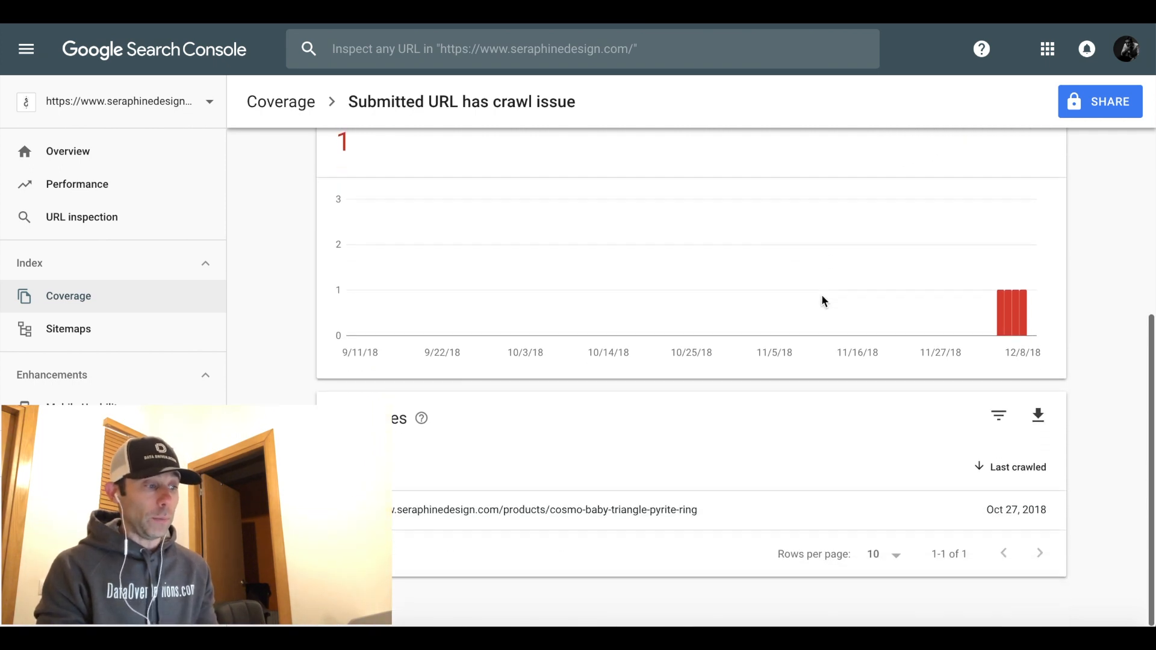
mouse_move(707, 458)
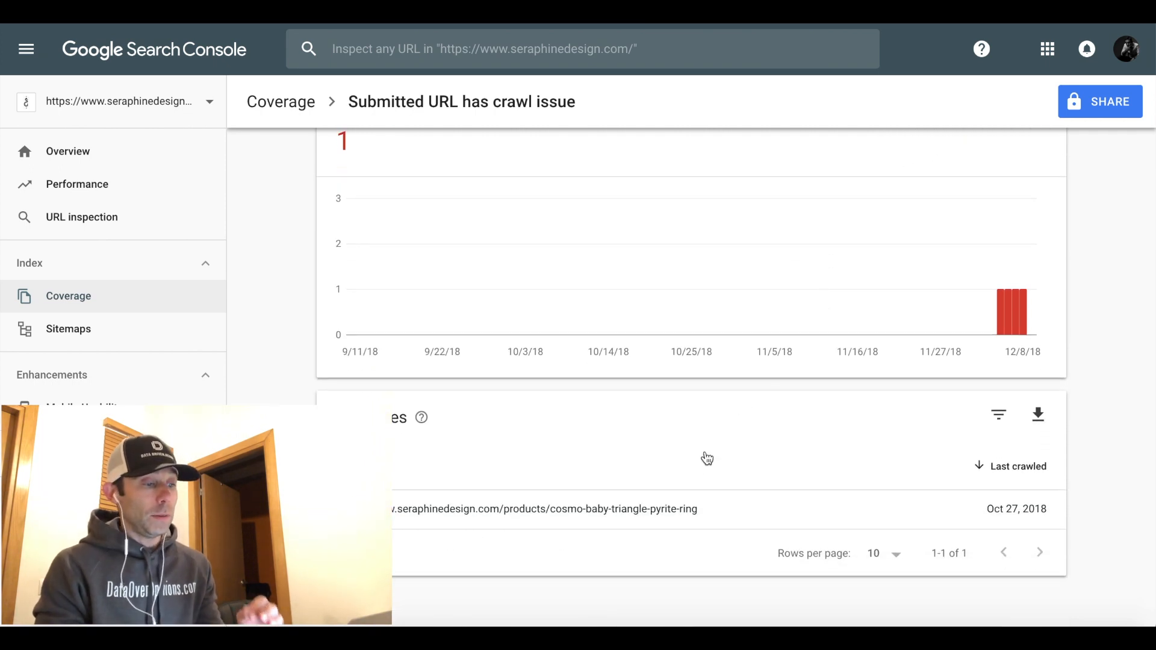
mouse_move(655, 514)
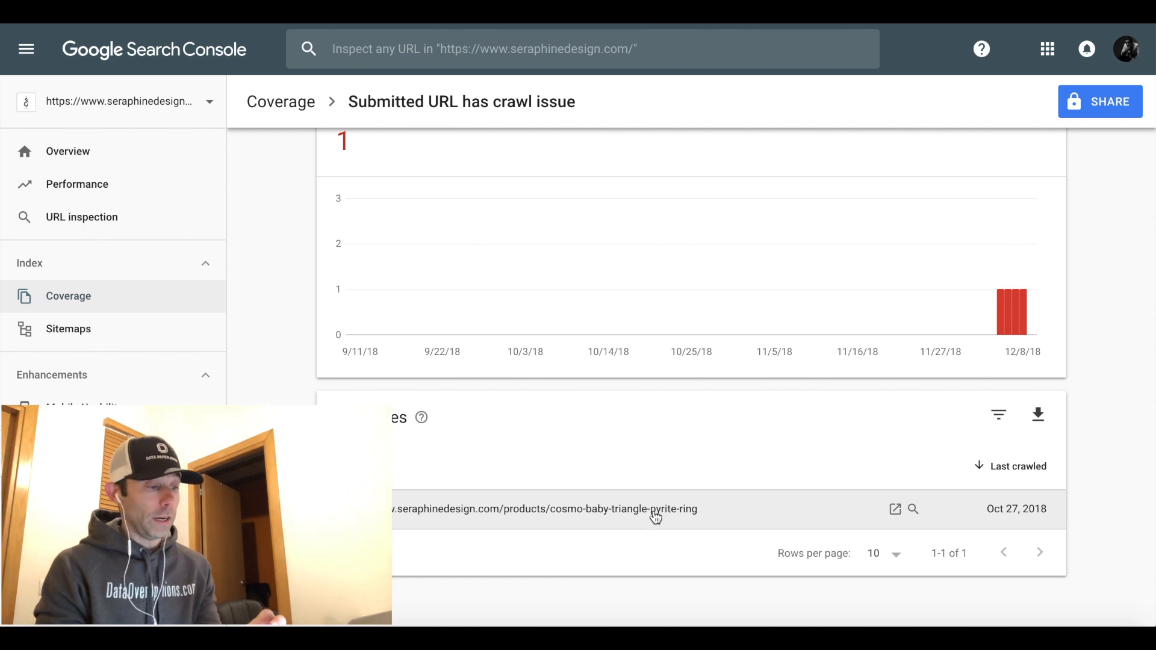
- Select the cosmo-baby-triangle-pyrite-ring URL row to reveal its details panel and inspection options
left_click(543, 508)
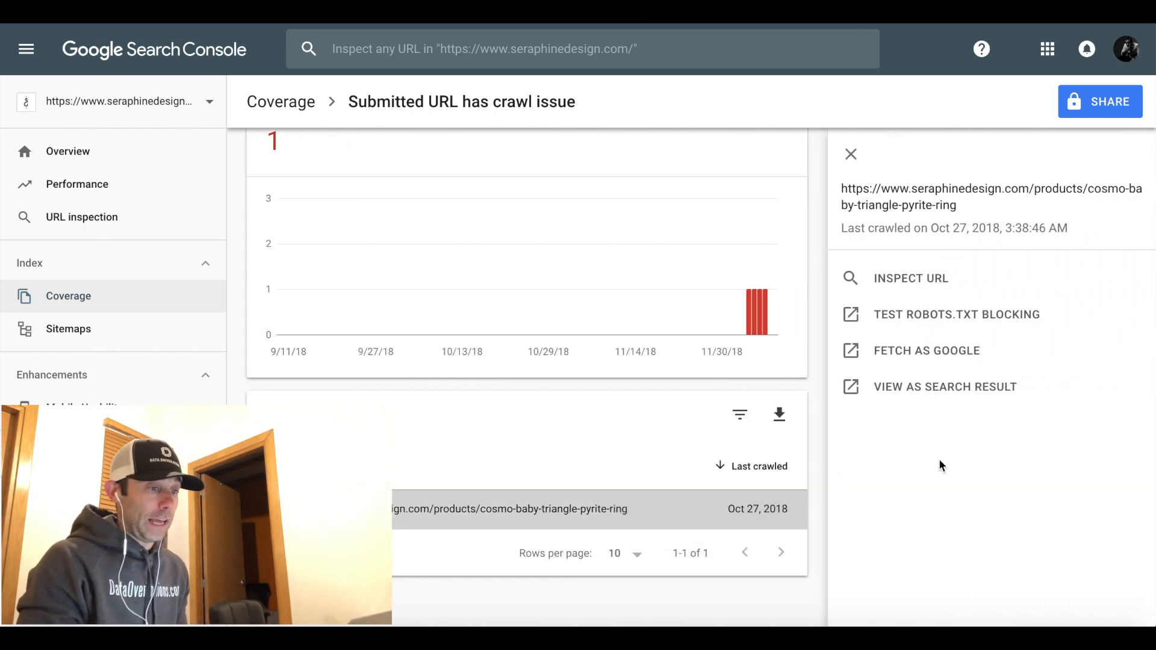
mouse_move(941, 409)
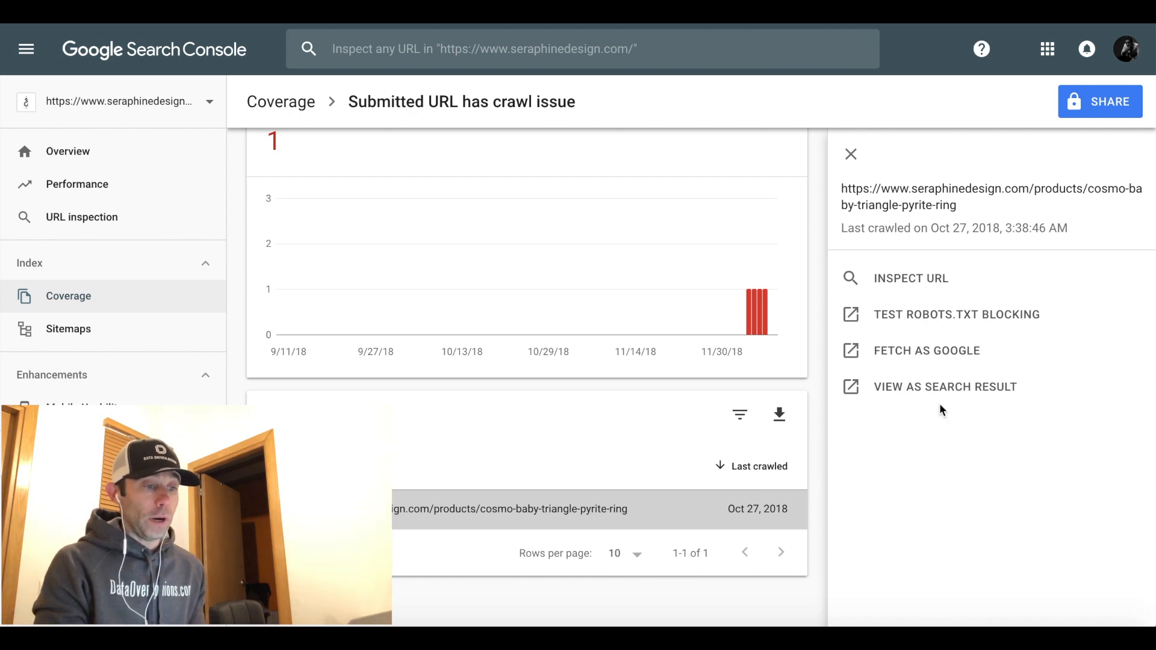
mouse_move(891, 280)
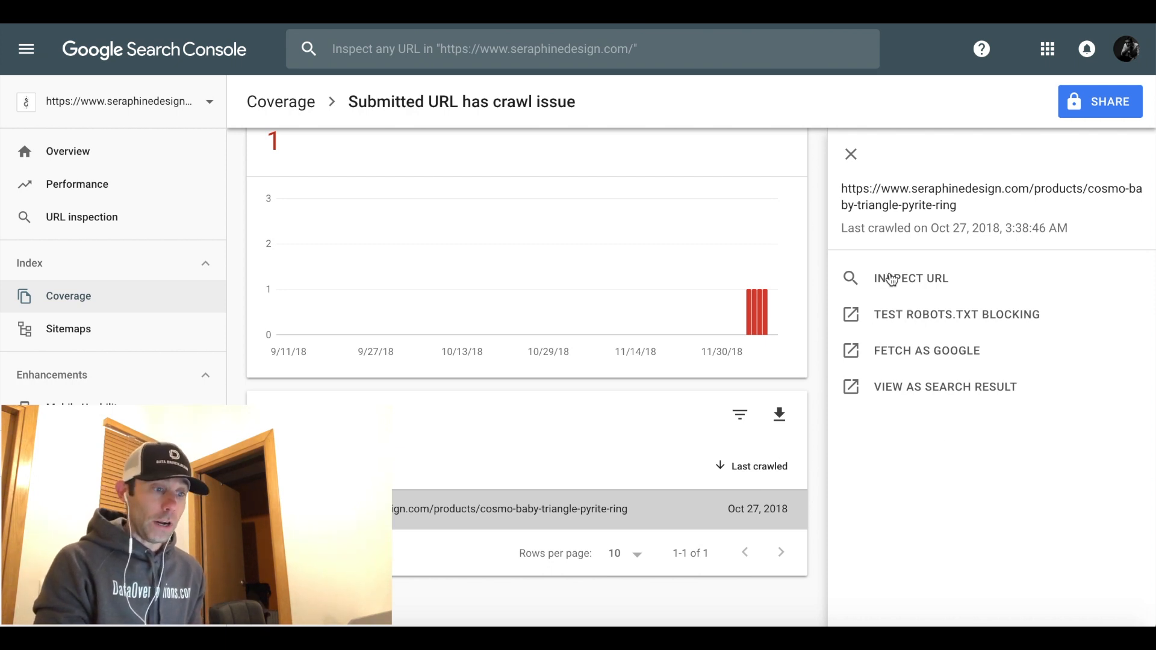
mouse_move(910, 324)
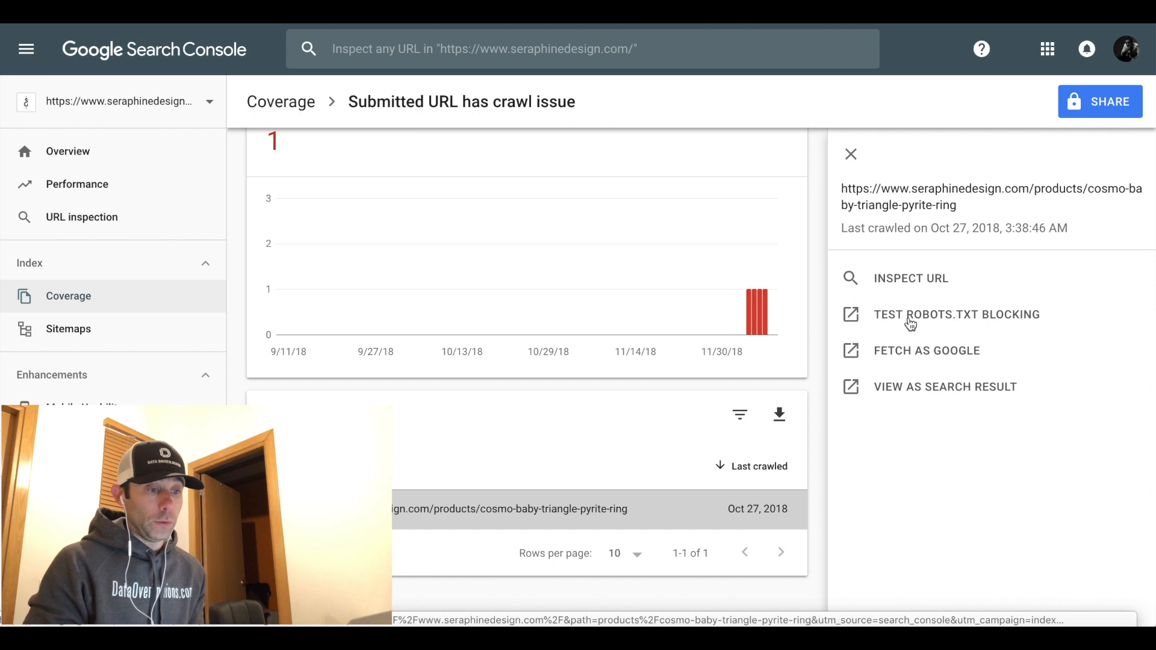
mouse_move(904, 398)
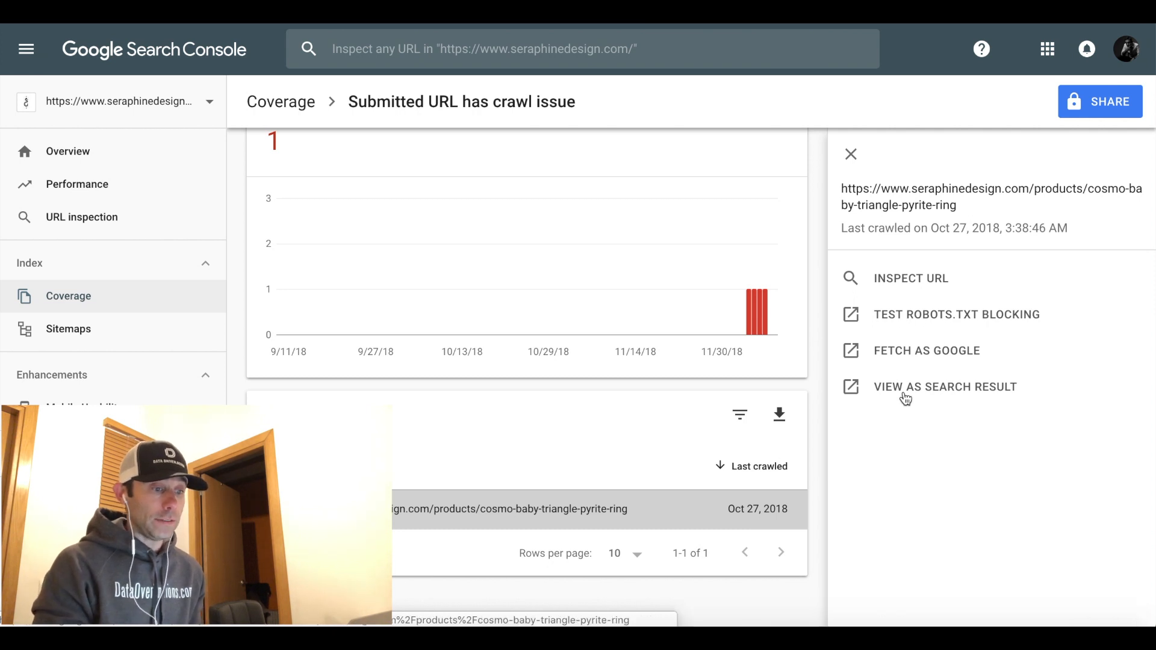
mouse_move(906, 315)
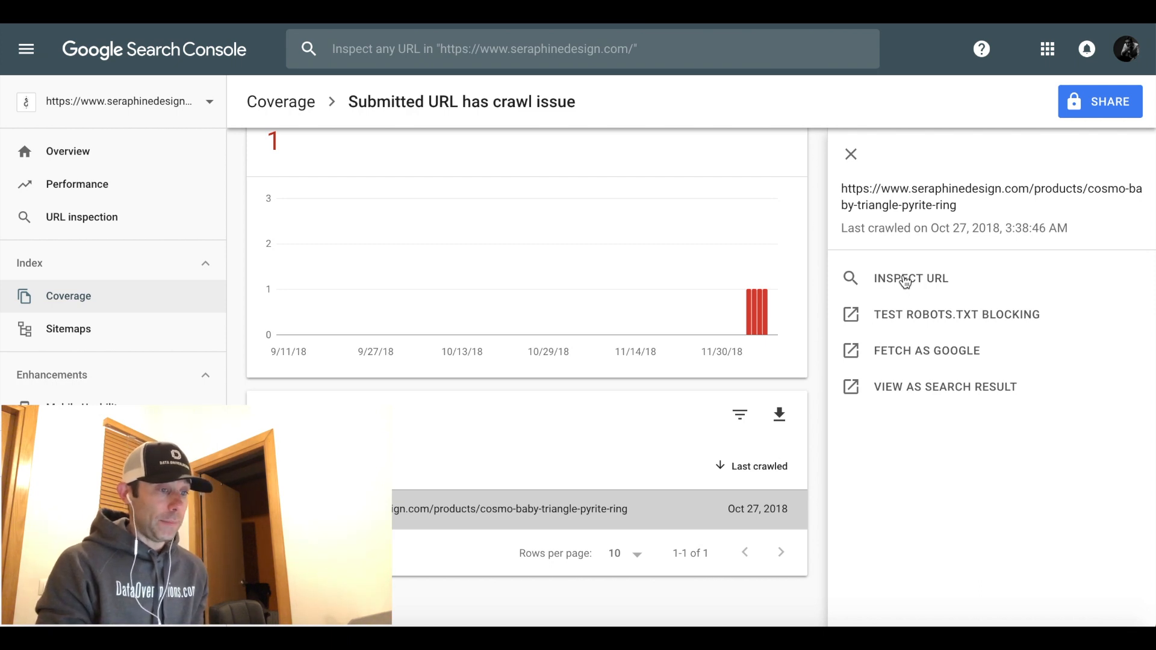
mouse_move(901, 321)
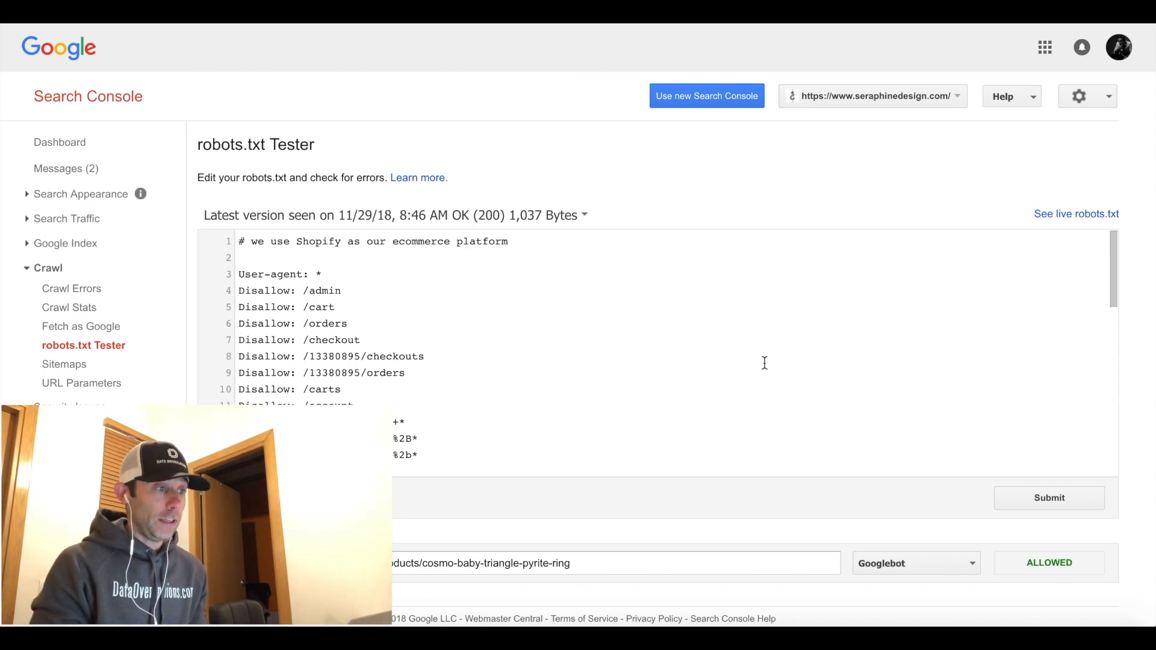
mouse_move(413, 61)
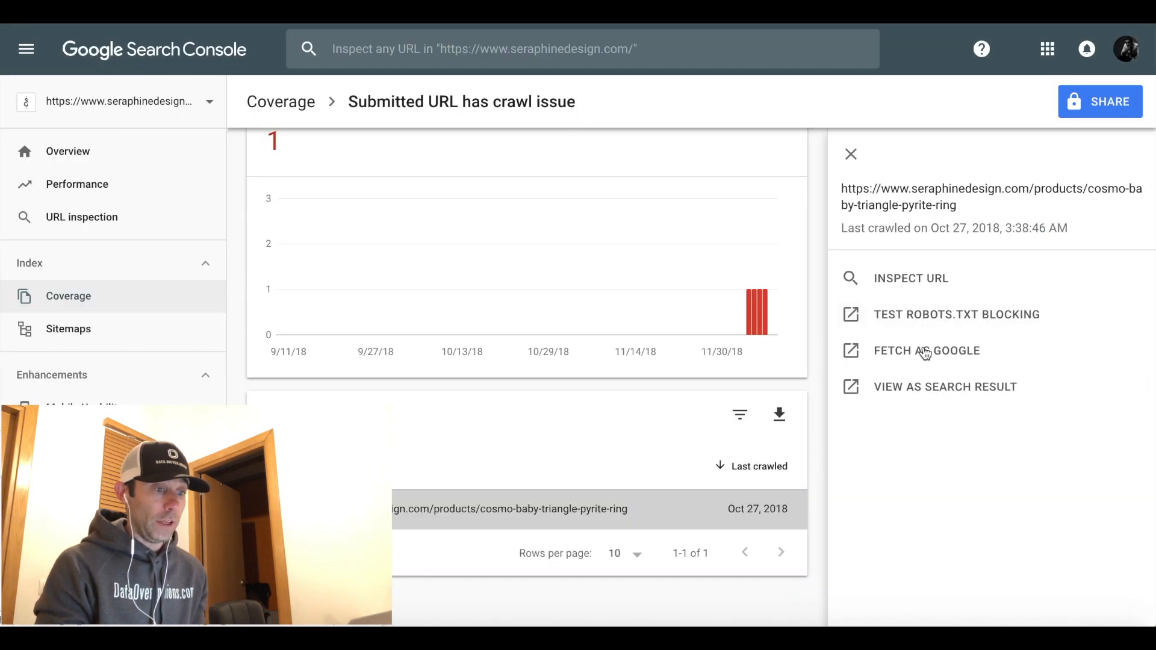
- Run Fetch and Render for the pyrite ring product path as desktop Googlebot, then return to the Coverage report
left_click(927, 351)
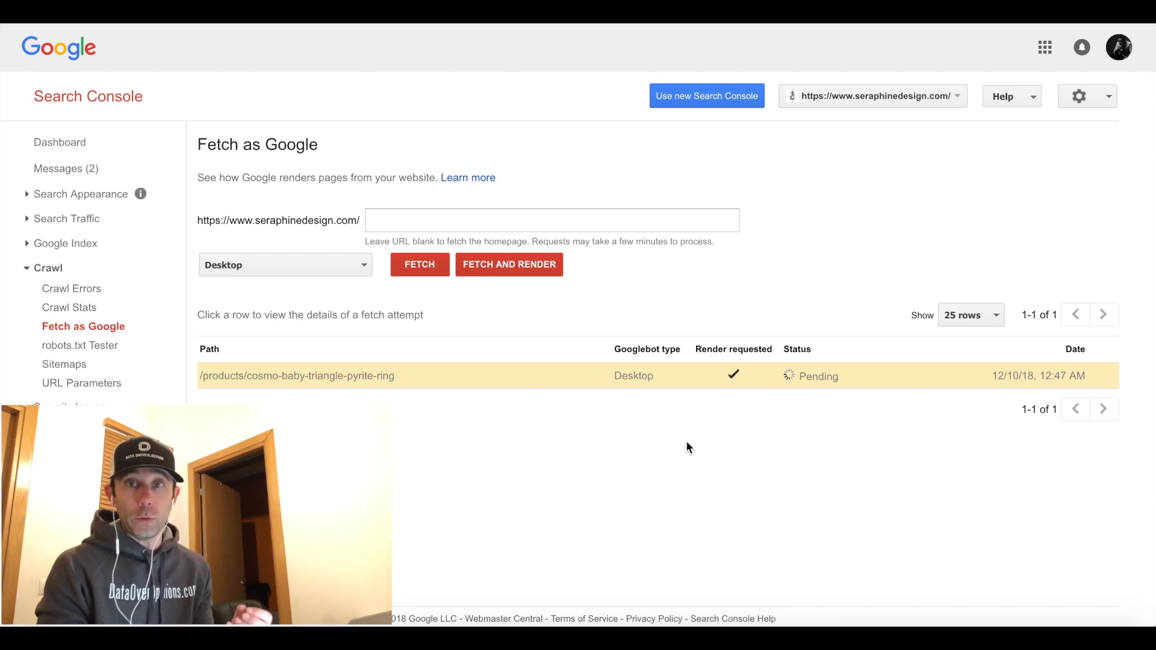
mouse_move(350, 76)
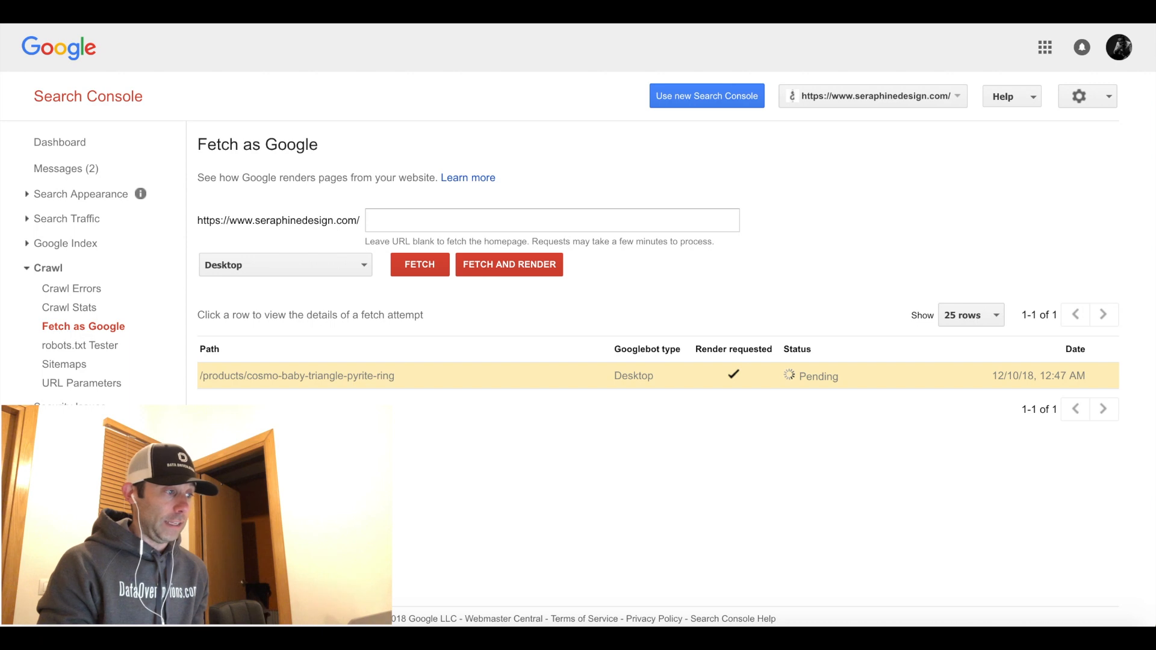
left_click(704, 96)
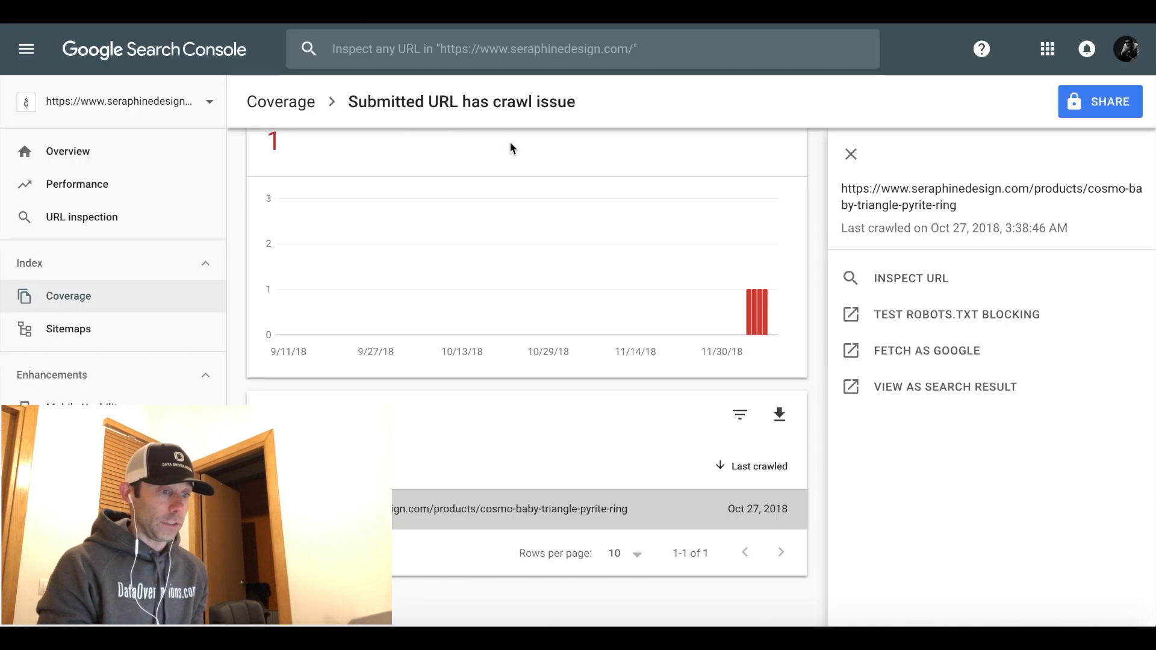
mouse_move(917, 393)
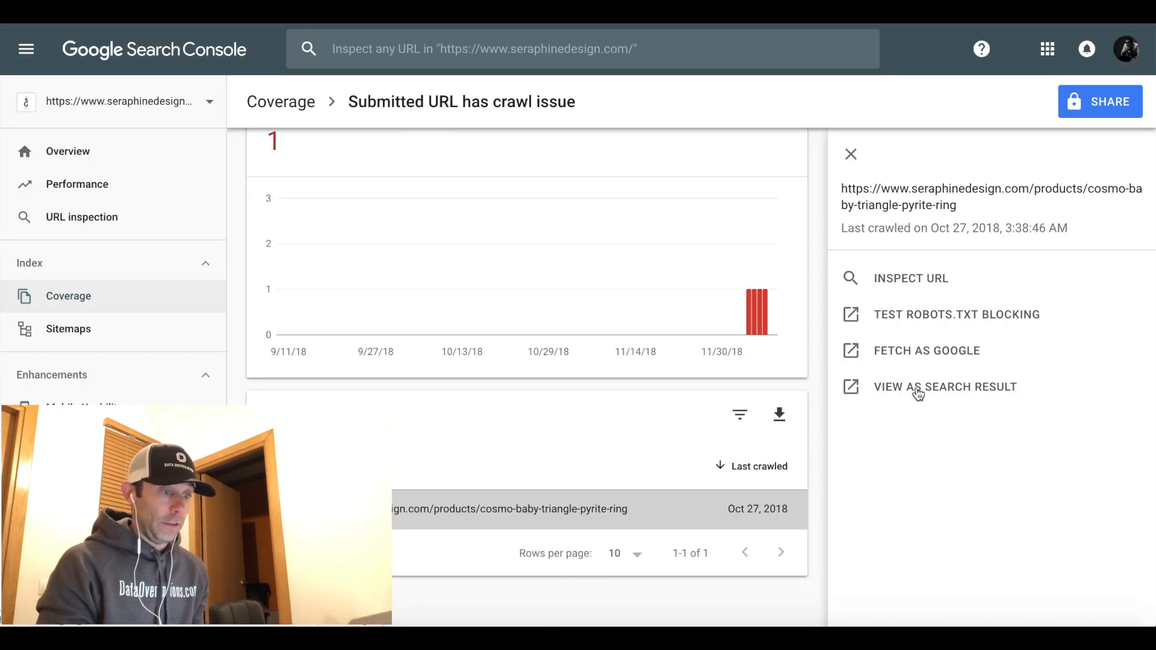
left_click(945, 387)
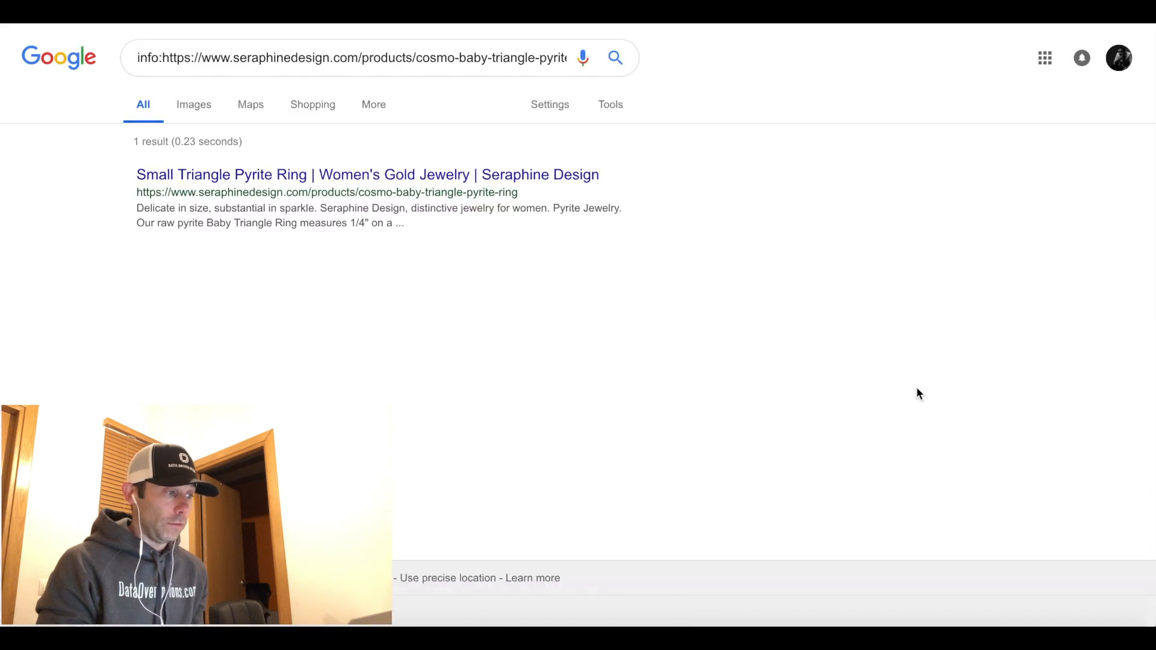
mouse_move(423, 201)
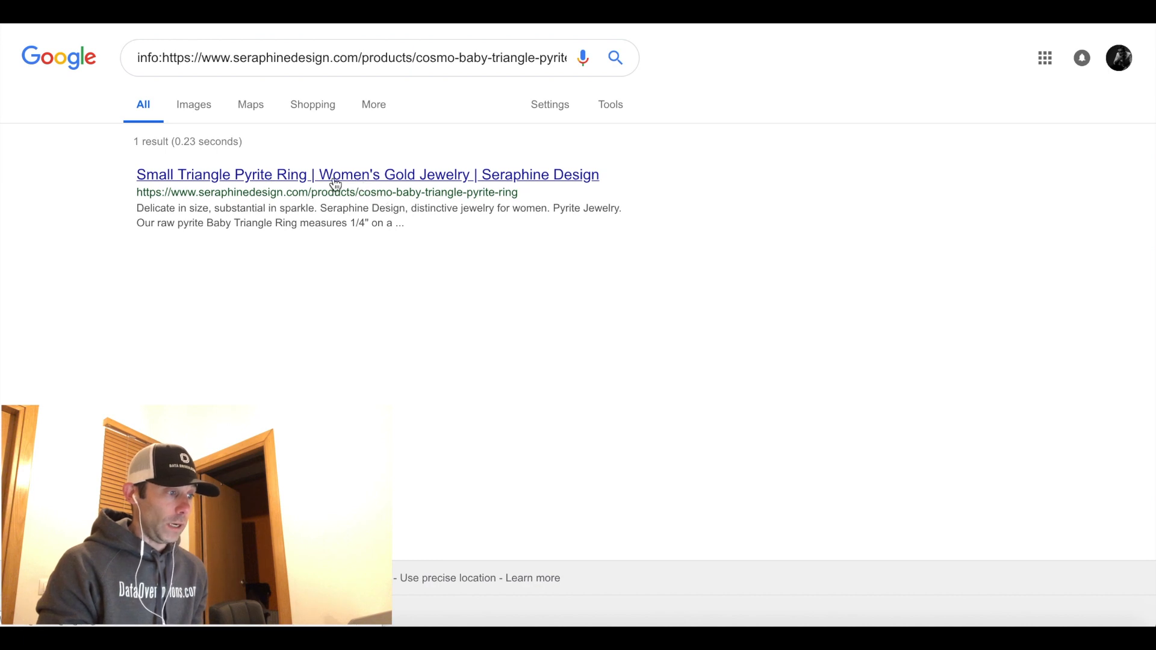
mouse_move(286, 183)
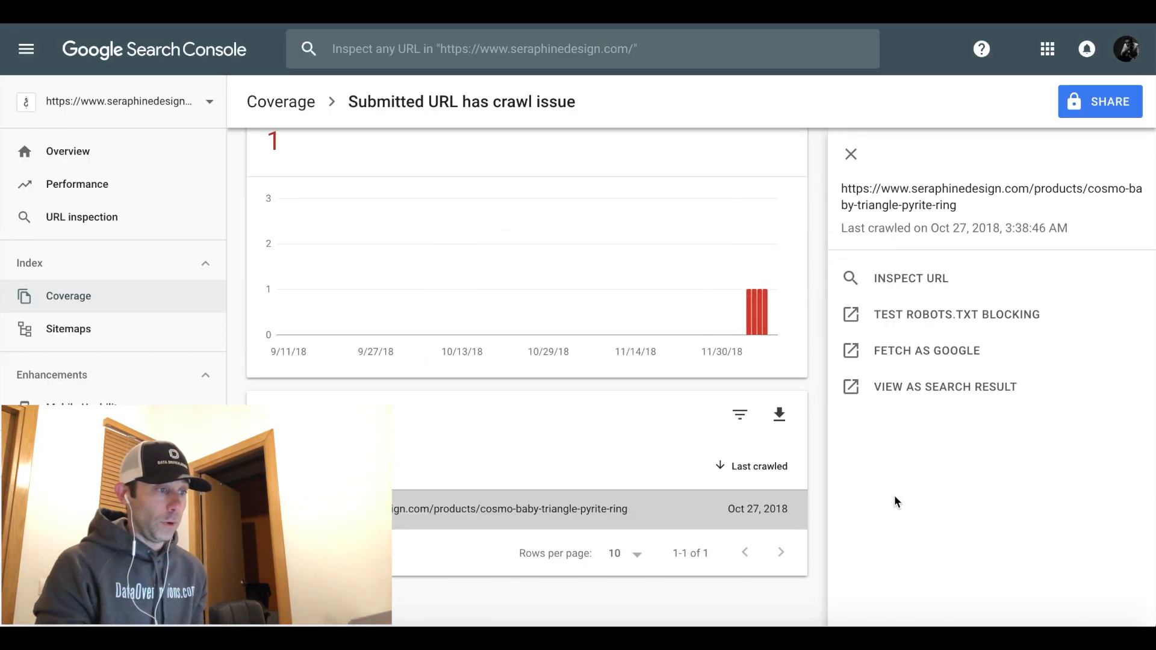
- Request indexing of the fetched pyrite ring URL, passing reCAPTCHA and submitting for recrawl, then return to Coverage
left_click(927, 350)
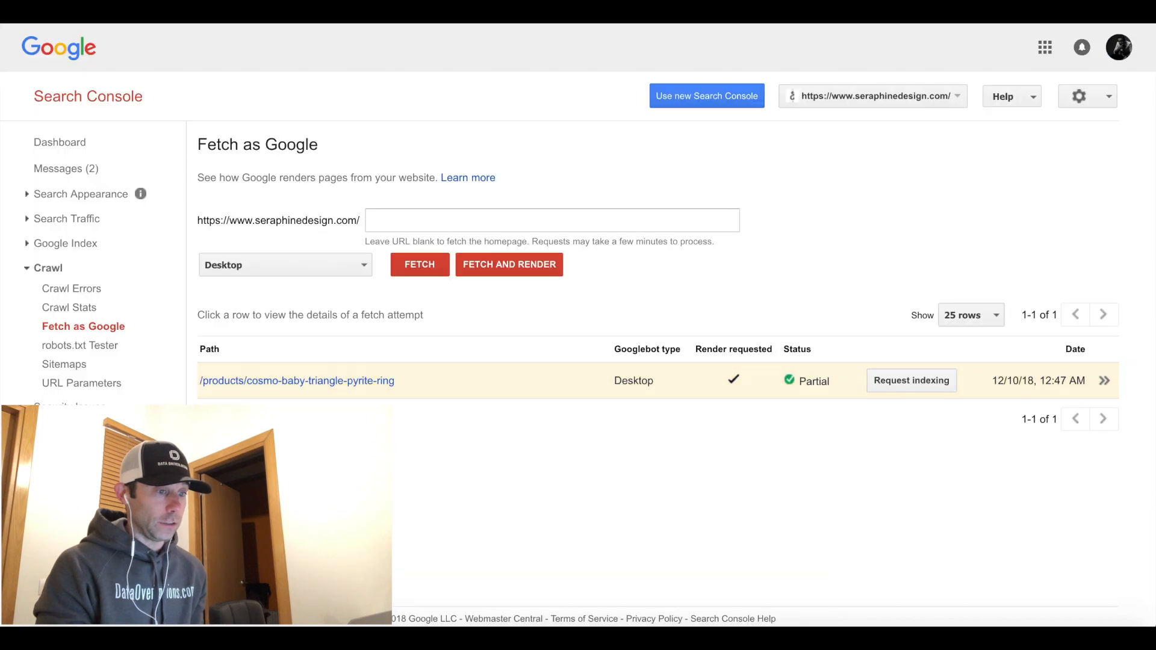
left_click(911, 380)
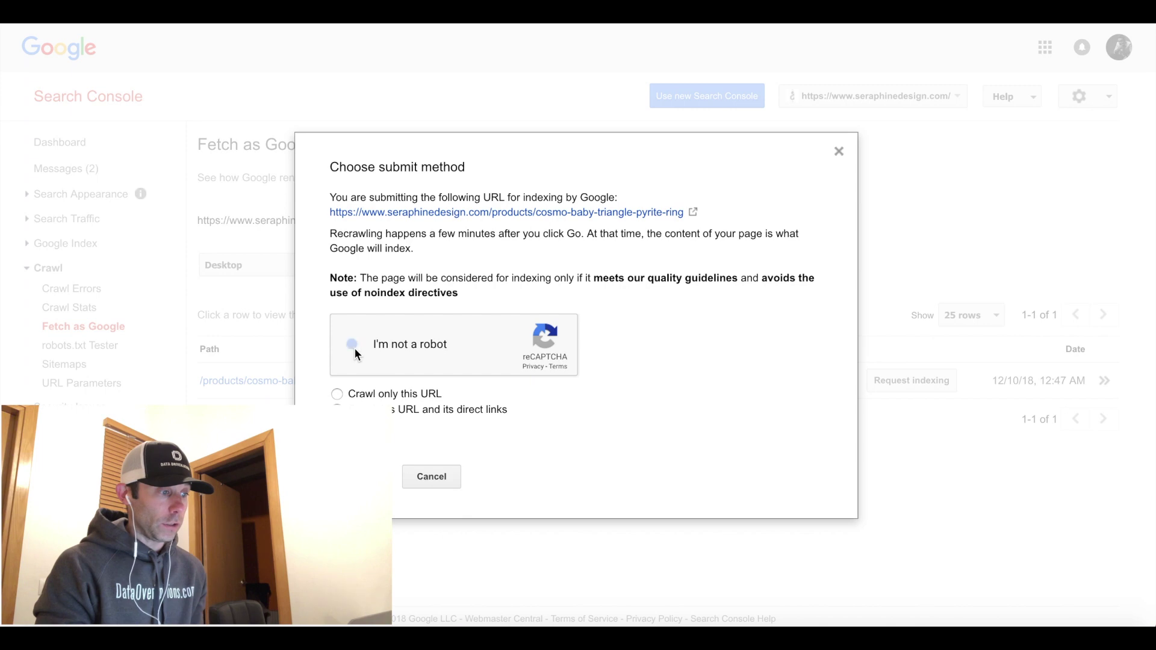
left_click(353, 344)
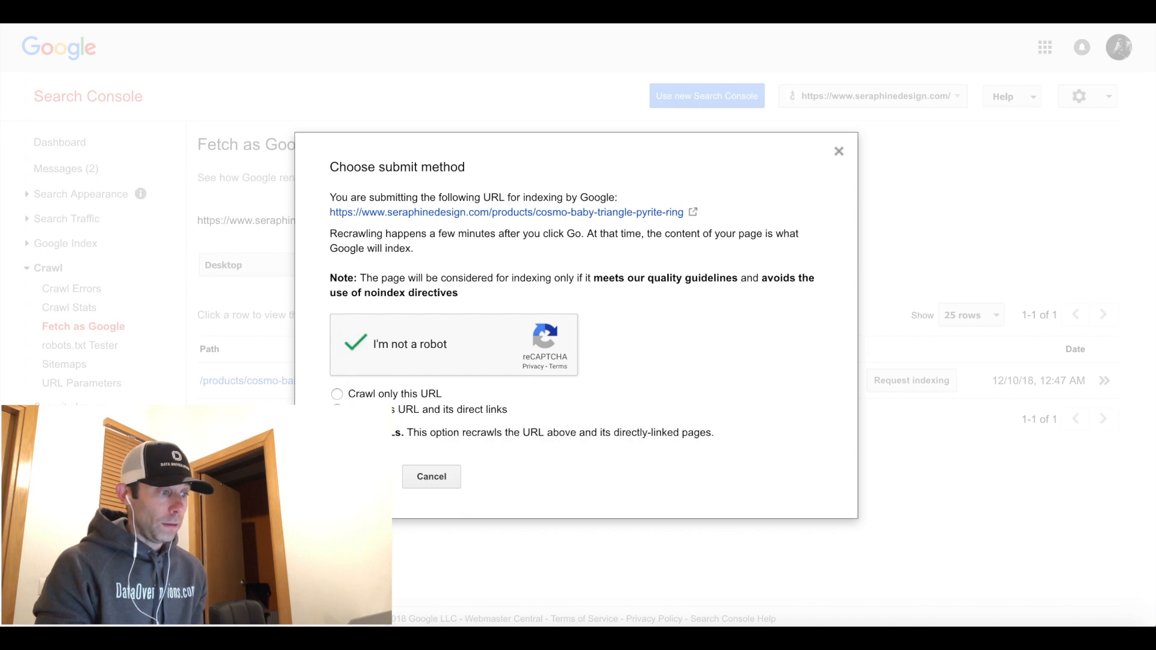
left_click(338, 393)
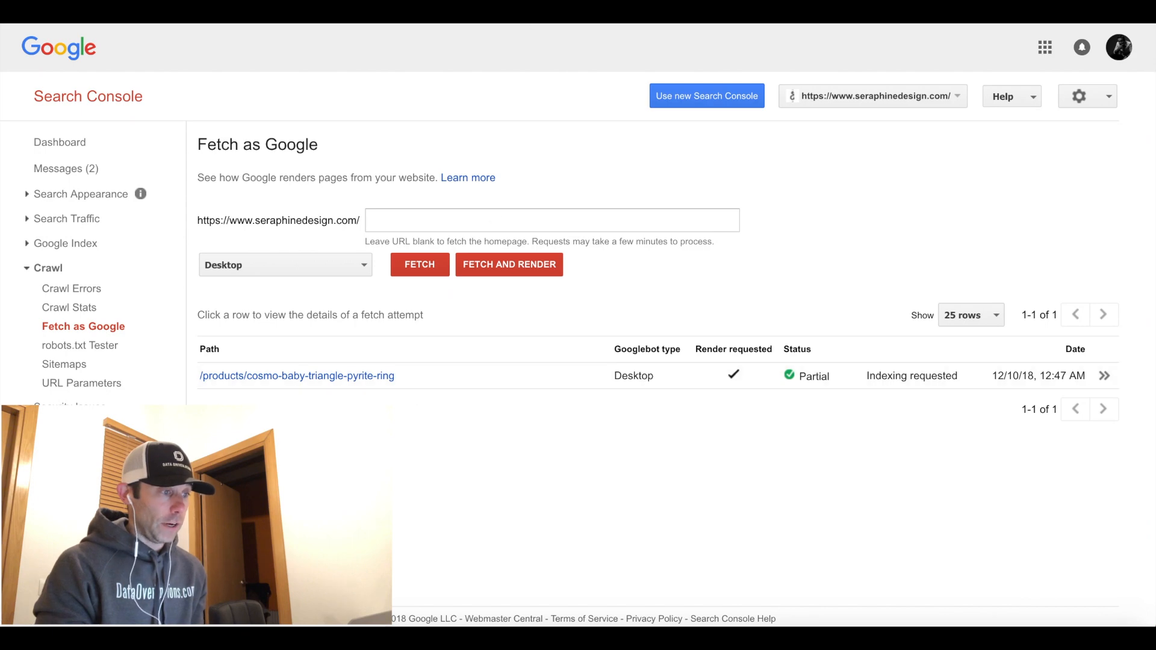
left_click(83, 345)
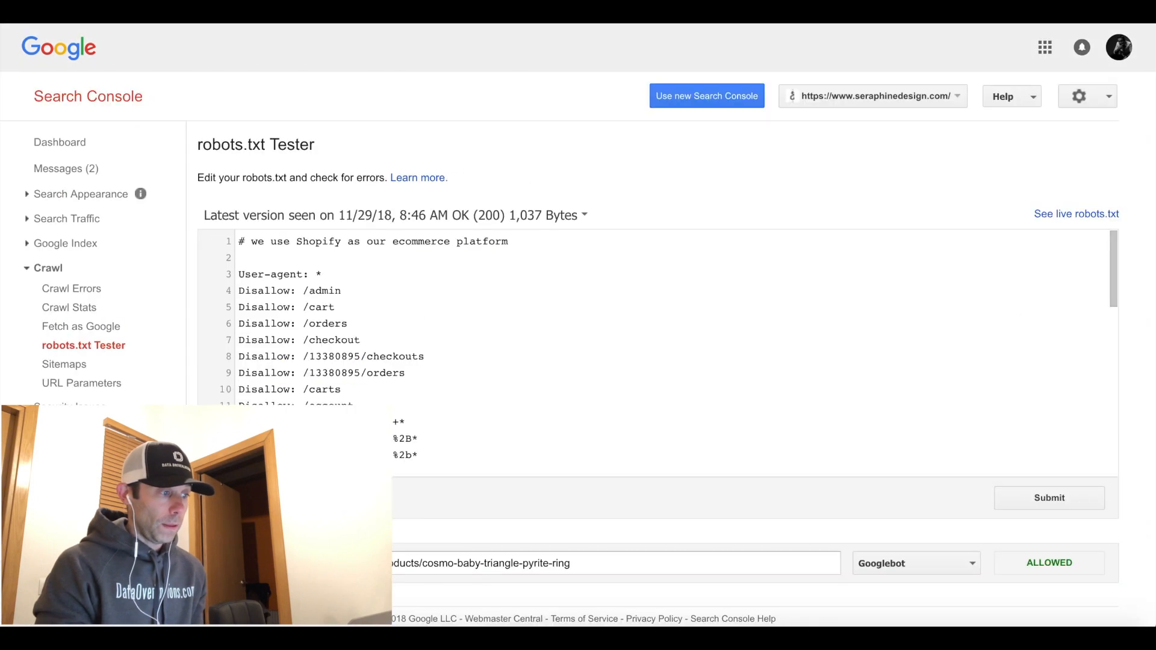
mouse_move(451, 50)
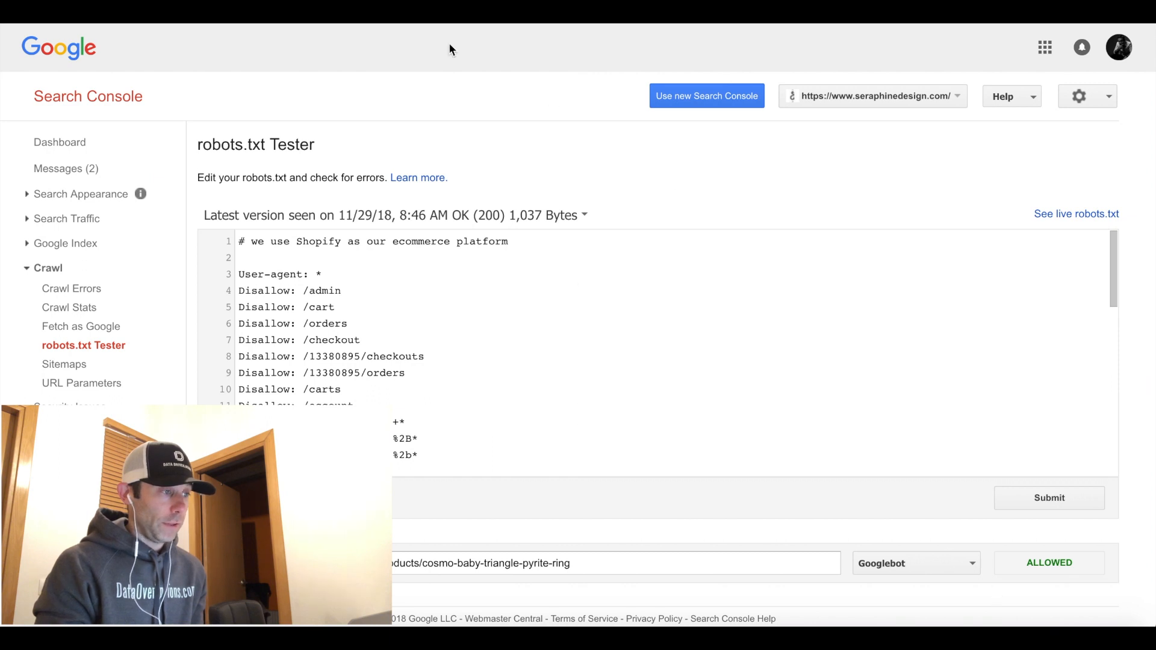
left_click(706, 97)
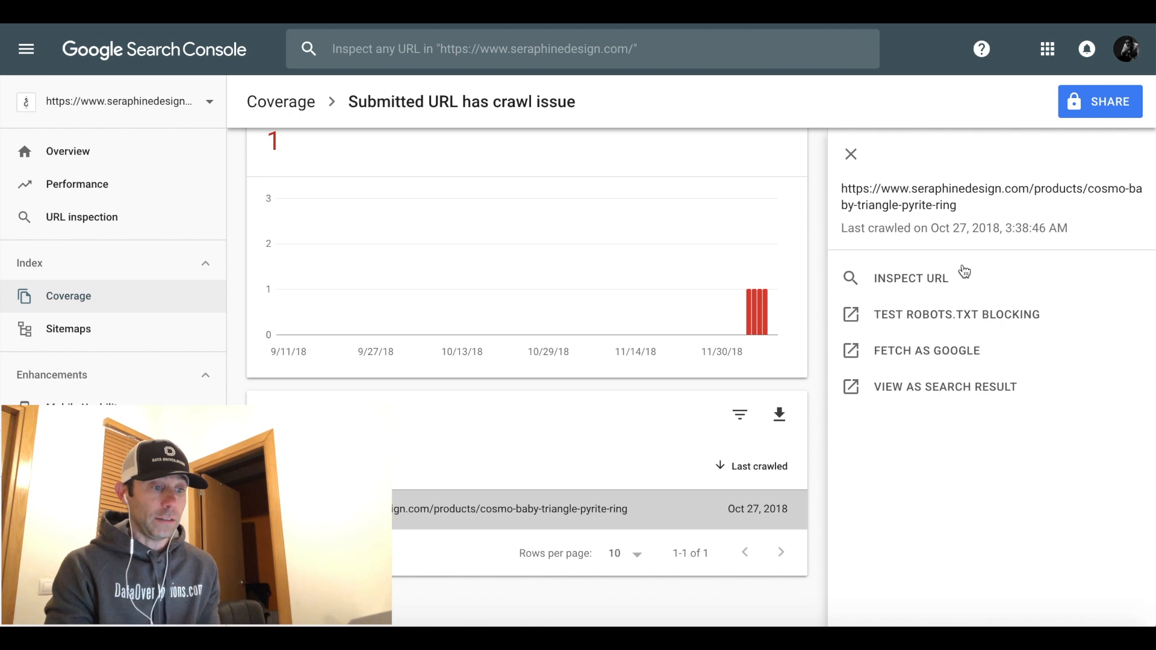
- Inspect the pyrite ring URL, see 'URL is on Google', and request indexing again
left_click(910, 278)
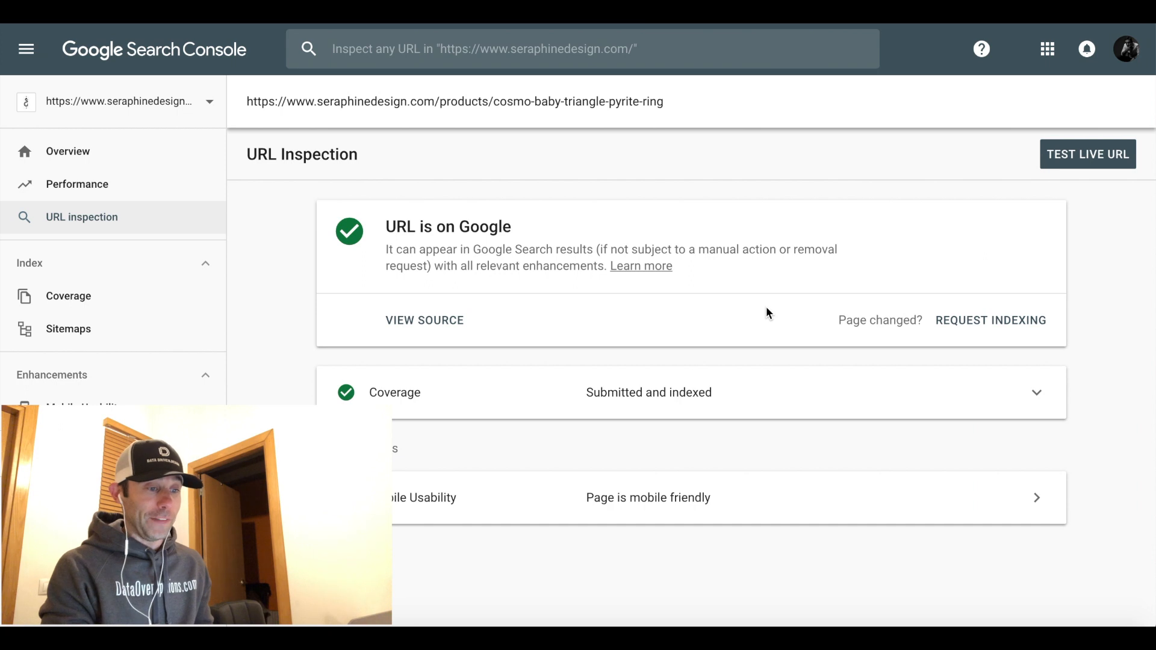
mouse_move(980, 326)
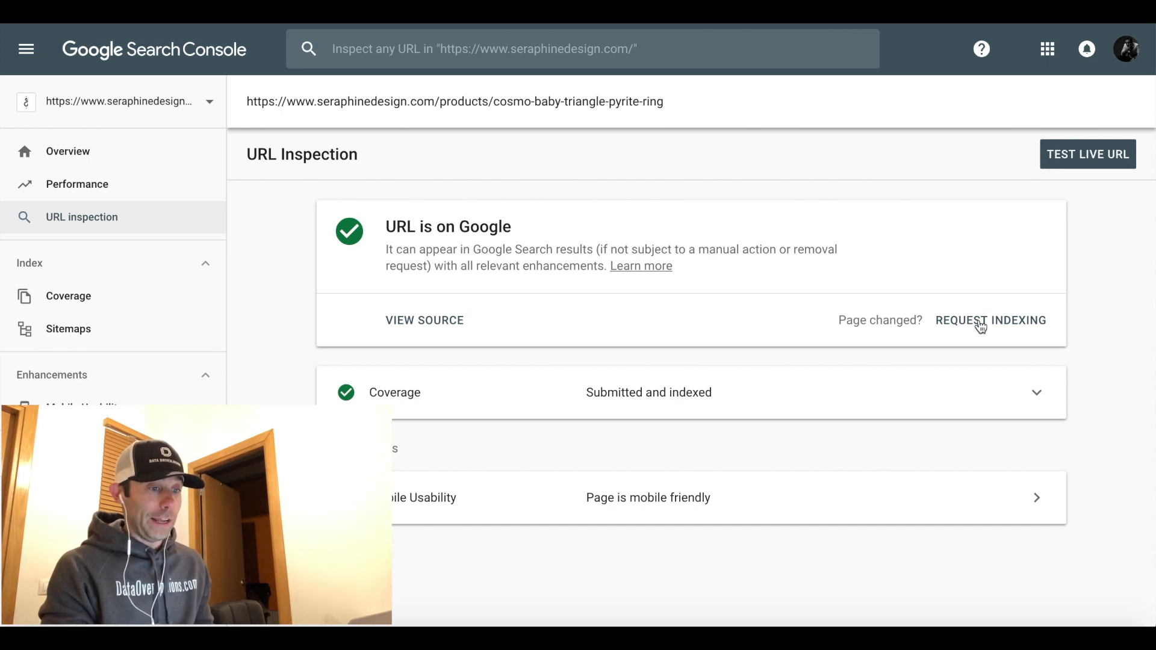
left_click(991, 320)
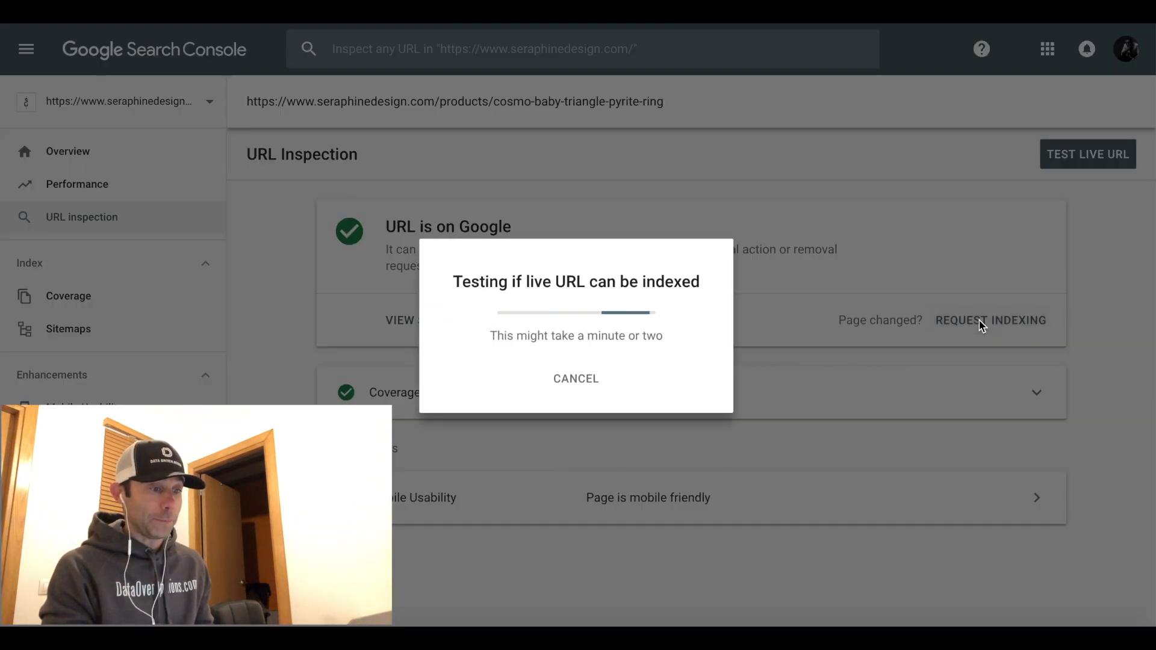